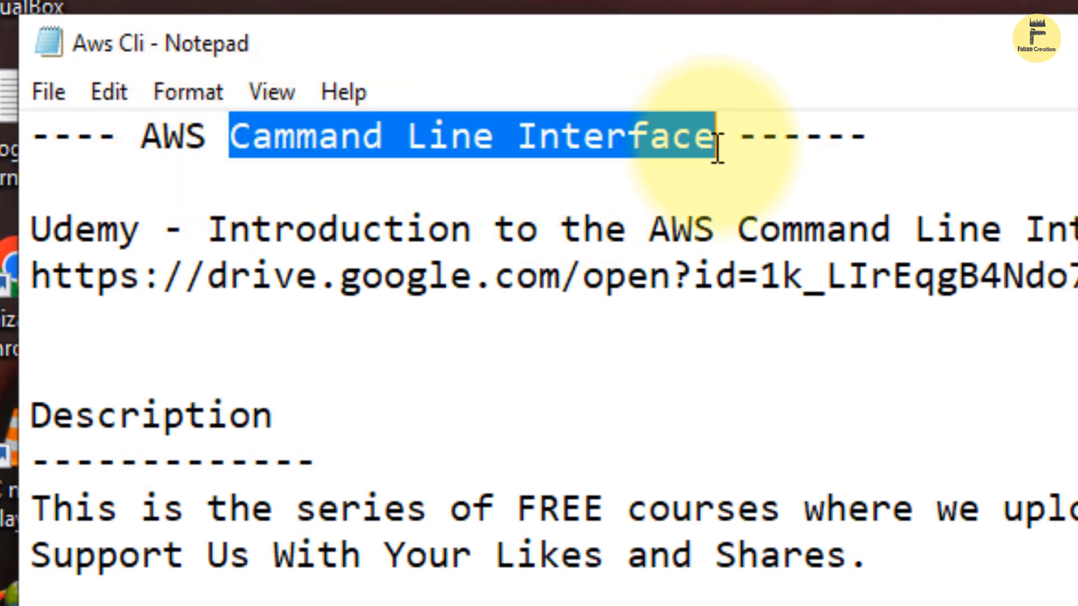
{"action": "mouse_move", "coordinate": [213, 227]}
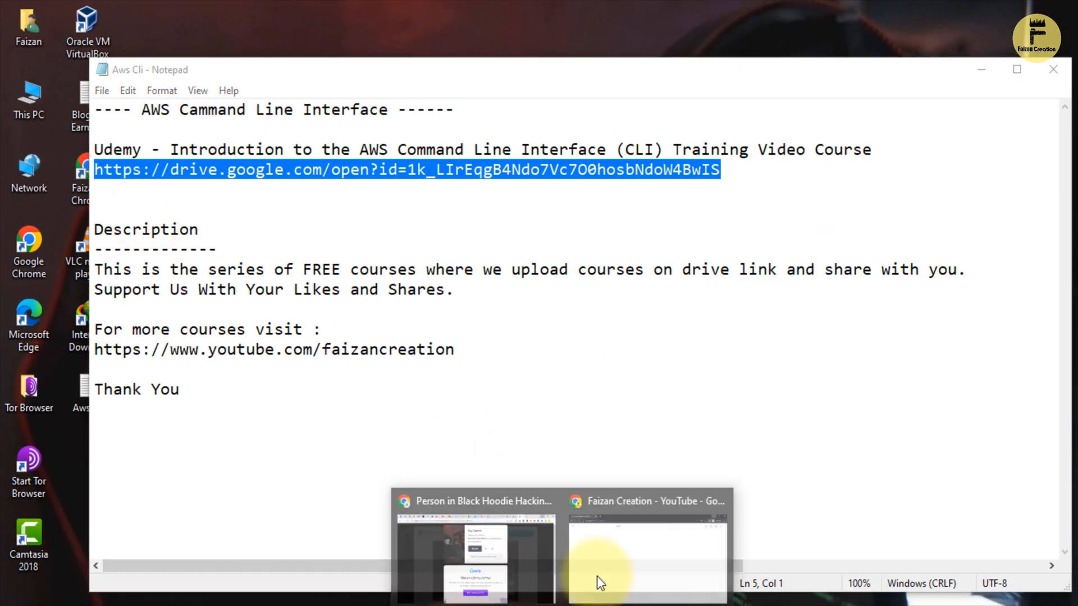
- Bring up Chrome with the Drive link and switch the course folders to a detailed list layout
{"action": "left_click", "coordinate": [645, 551]}
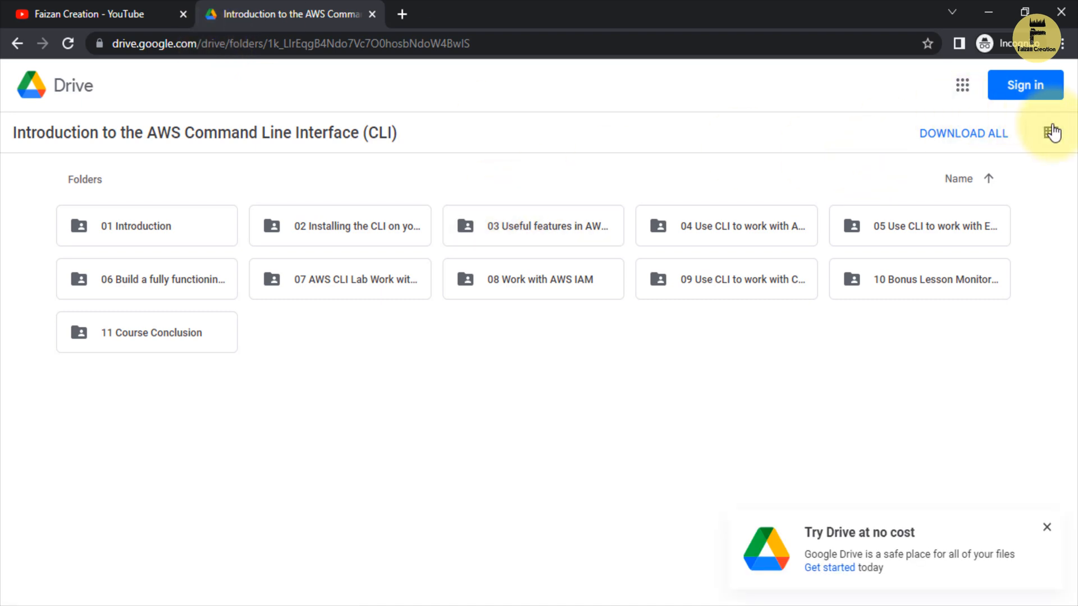
{"action": "left_click", "coordinate": [1053, 131]}
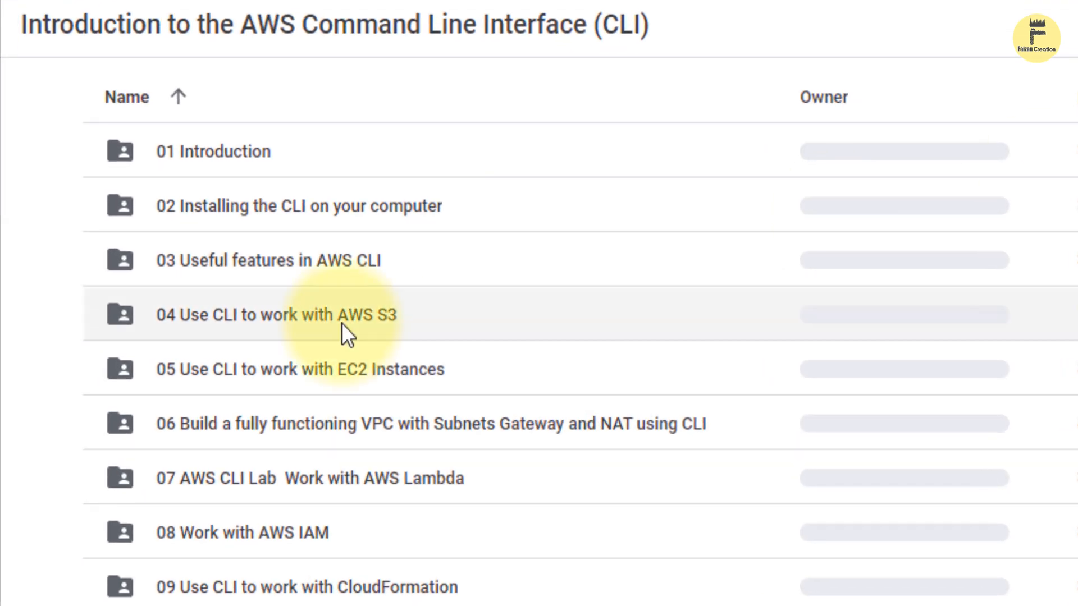
{"action": "mouse_move", "coordinate": [411, 226]}
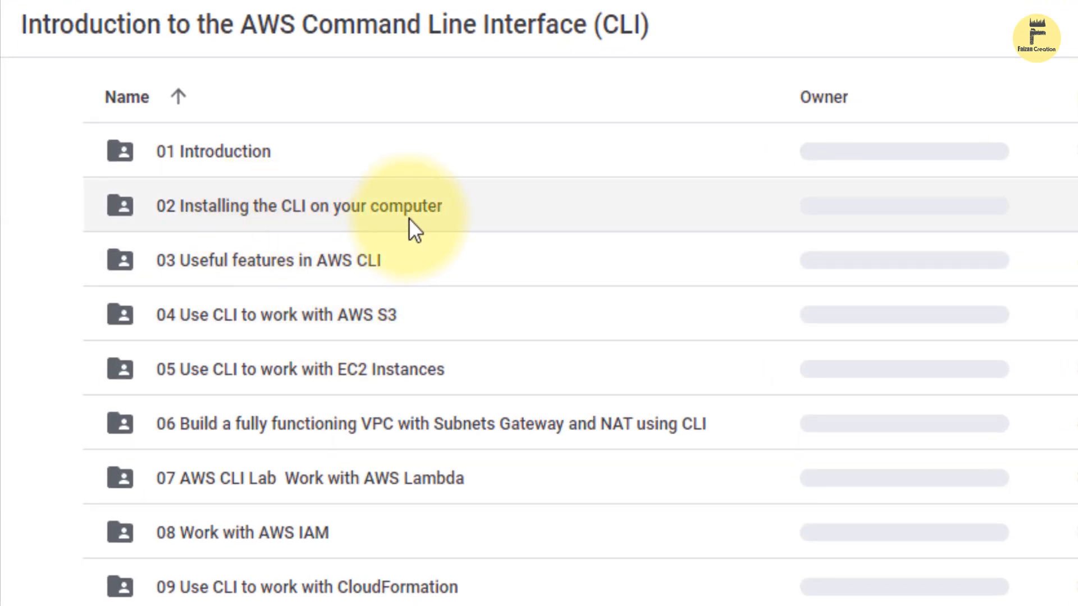
{"action": "mouse_move", "coordinate": [334, 286]}
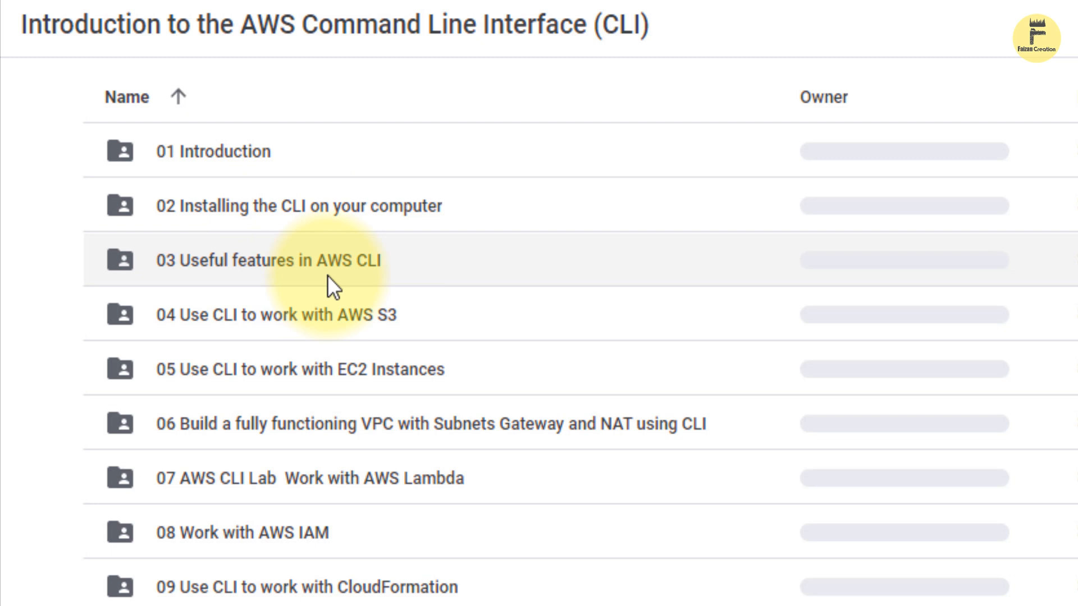
{"action": "mouse_move", "coordinate": [342, 337]}
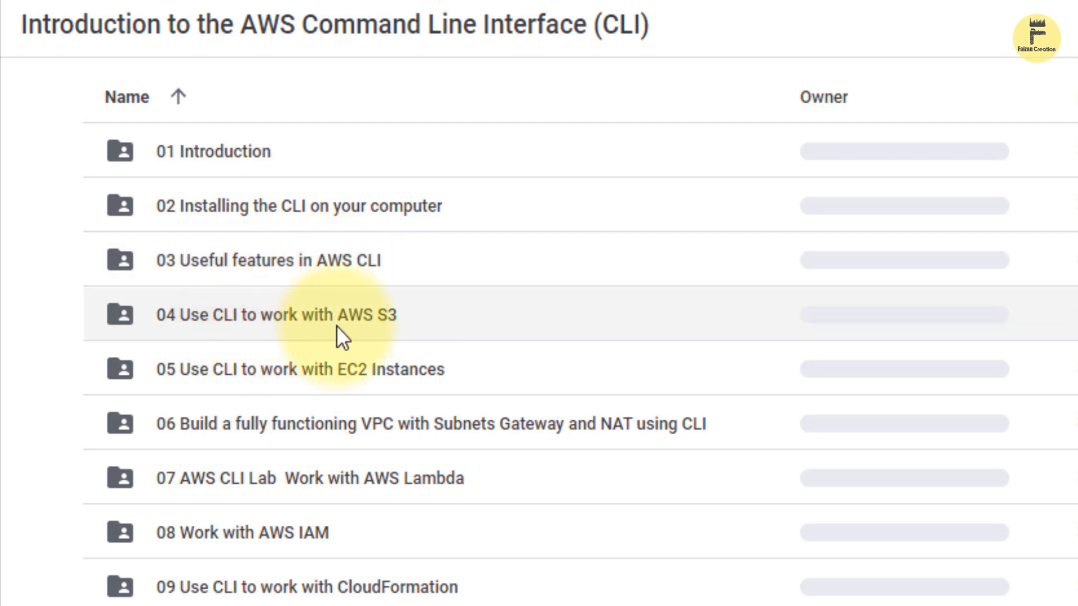
{"action": "mouse_move", "coordinate": [356, 378]}
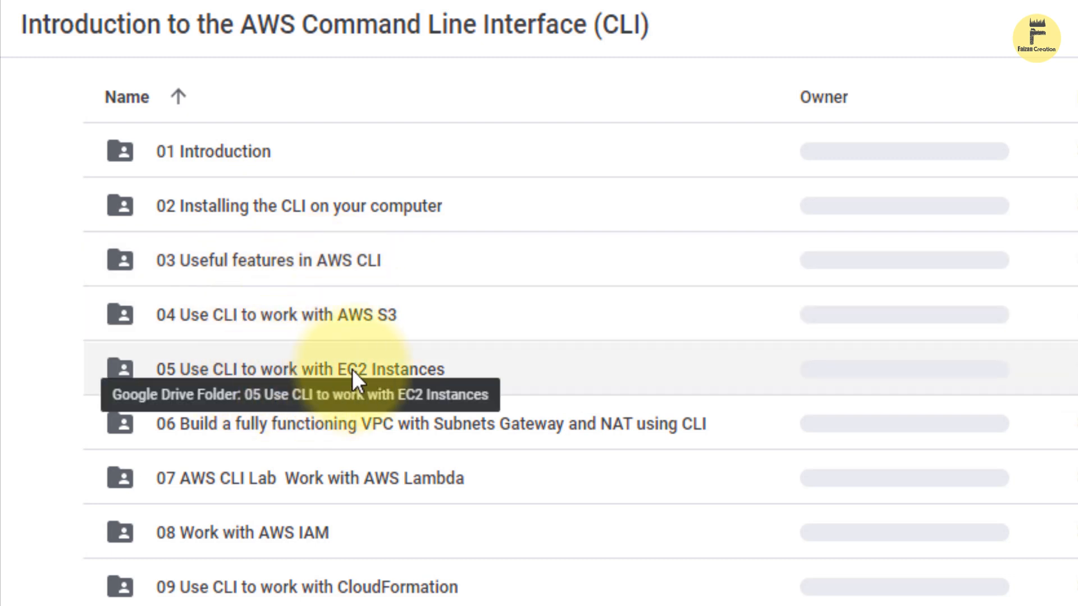
{"action": "mouse_move", "coordinate": [334, 443]}
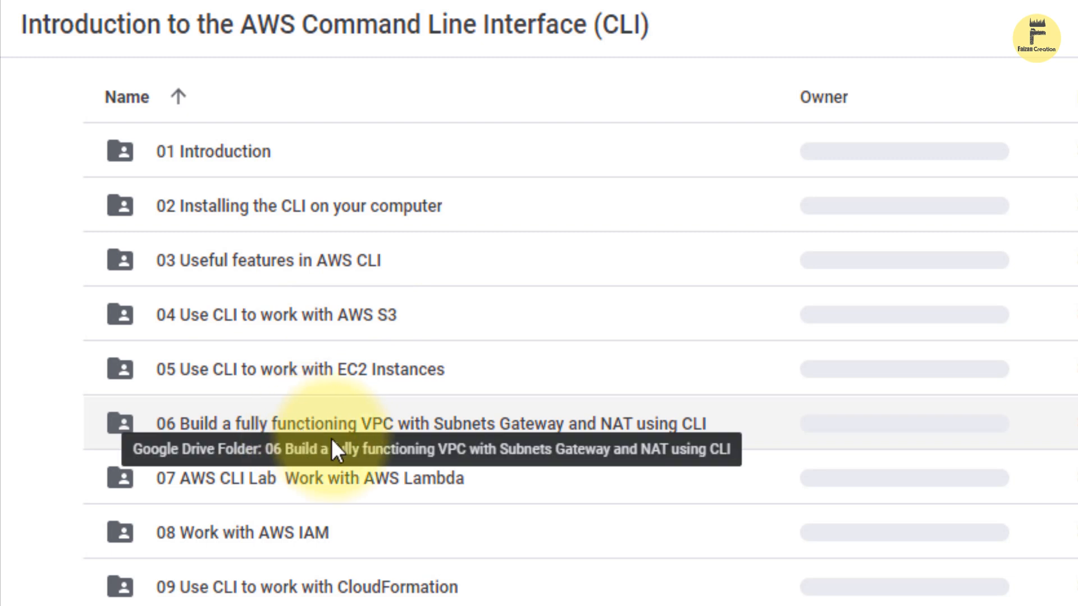
{"action": "mouse_move", "coordinate": [409, 451]}
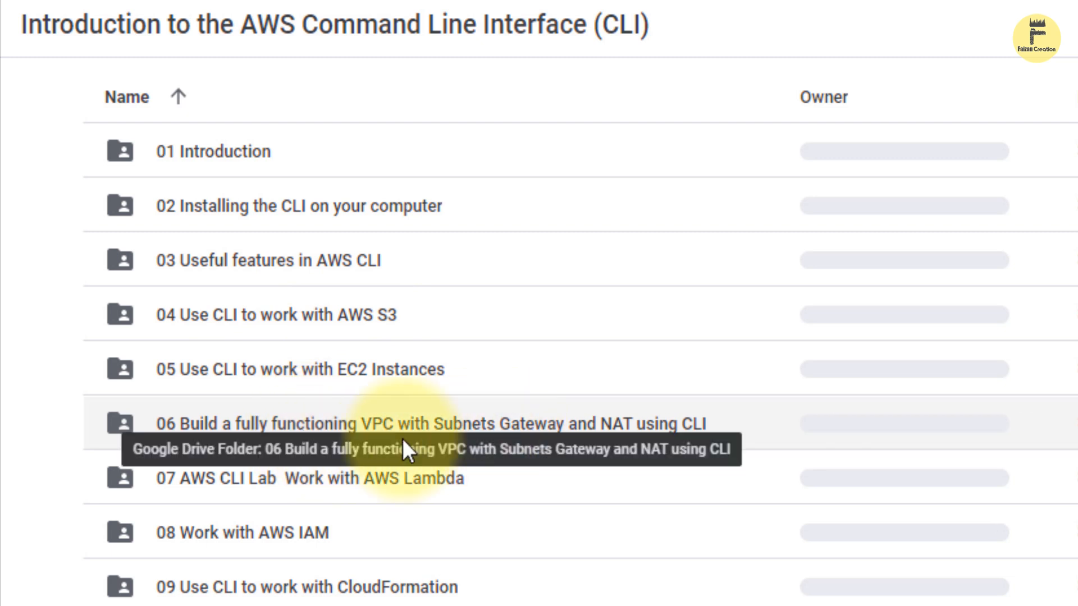
{"action": "mouse_move", "coordinate": [419, 488]}
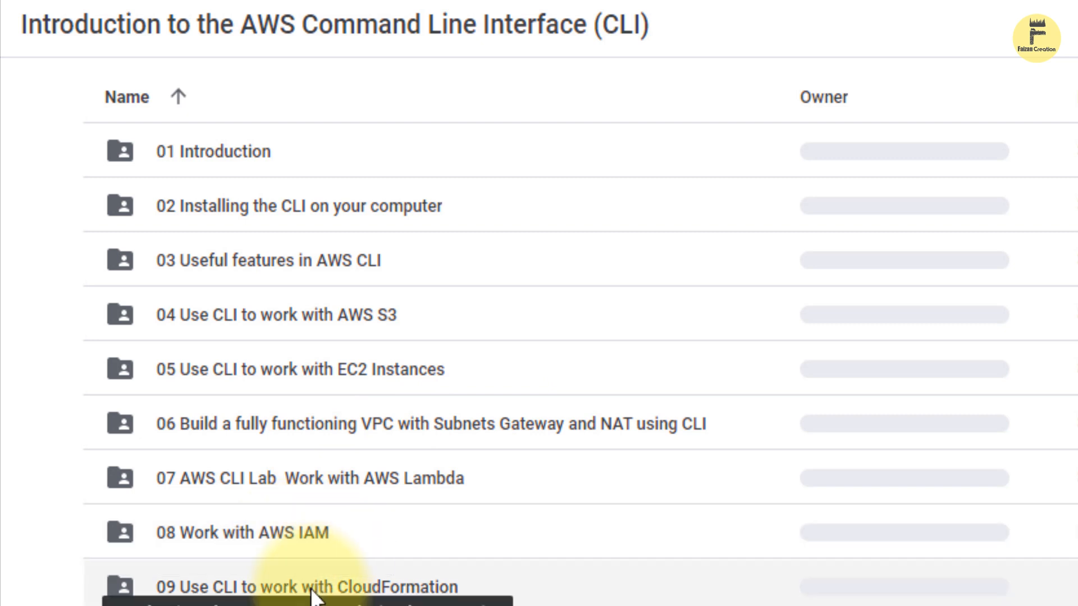
{"action": "scroll", "scroll_direction": "down", "scroll_amount": 3}
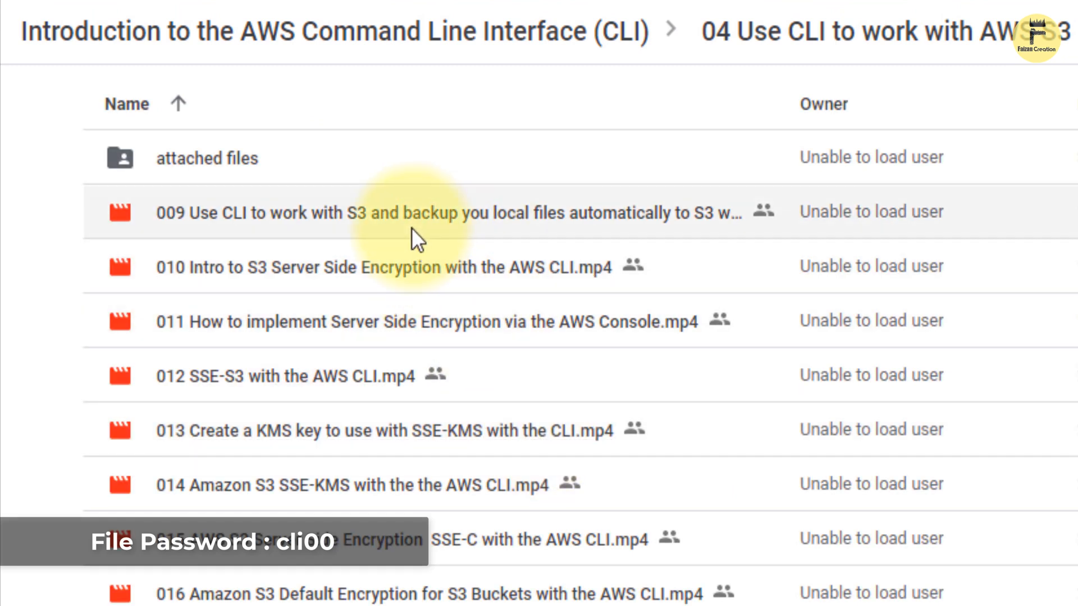
- Scroll through the S3 folder's lesson videos 009 to 018 and back to the top
{"action": "scroll", "scroll_direction": "down", "scroll_amount": 3}
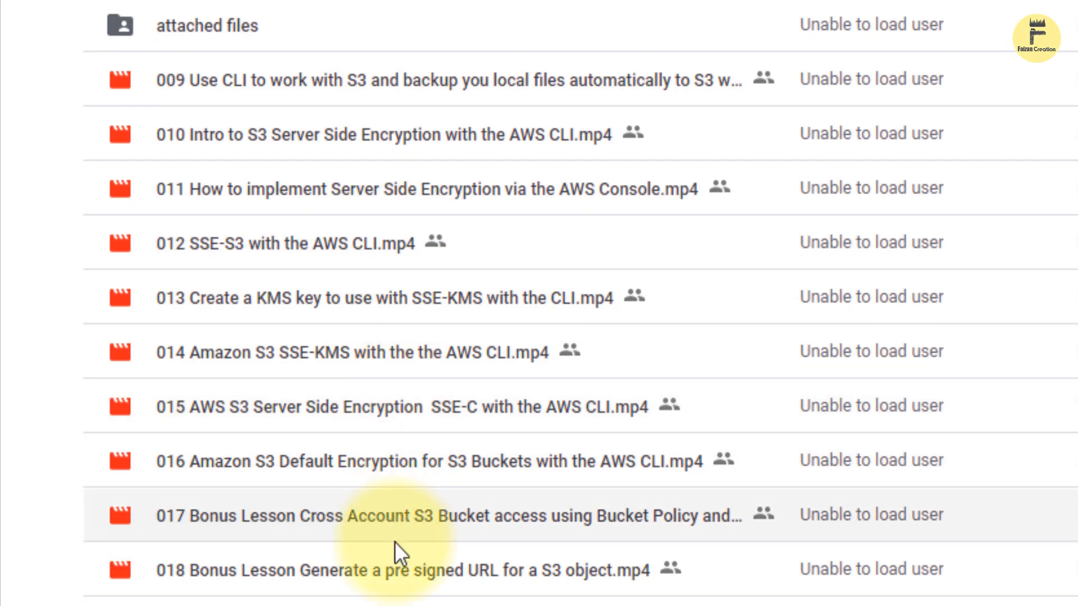
{"action": "scroll", "scroll_direction": "up", "scroll_amount": 3}
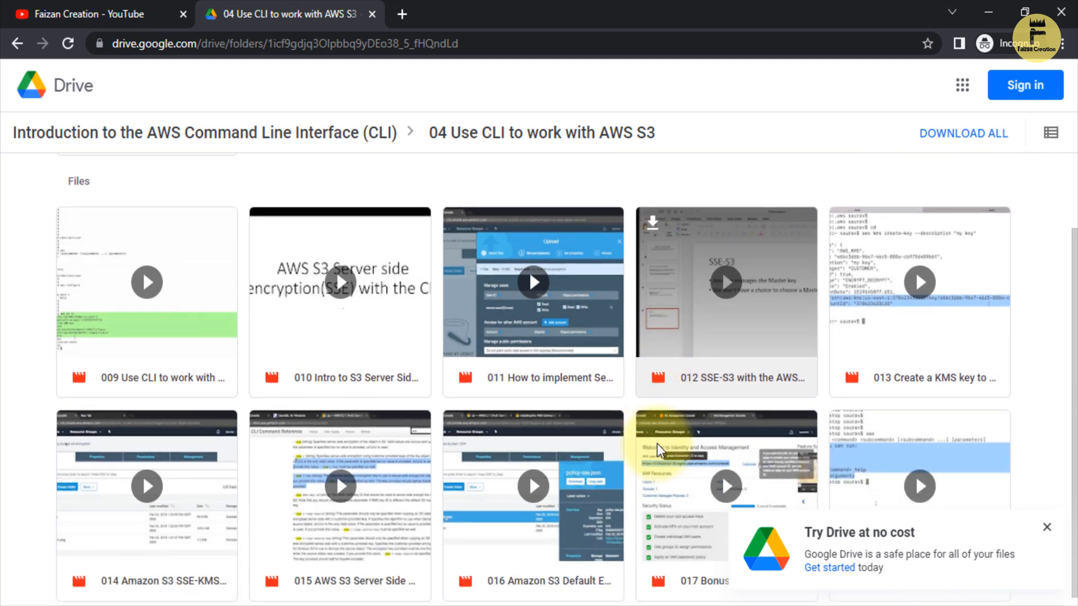
{"action": "scroll", "scroll_direction": "up", "scroll_amount": 3}
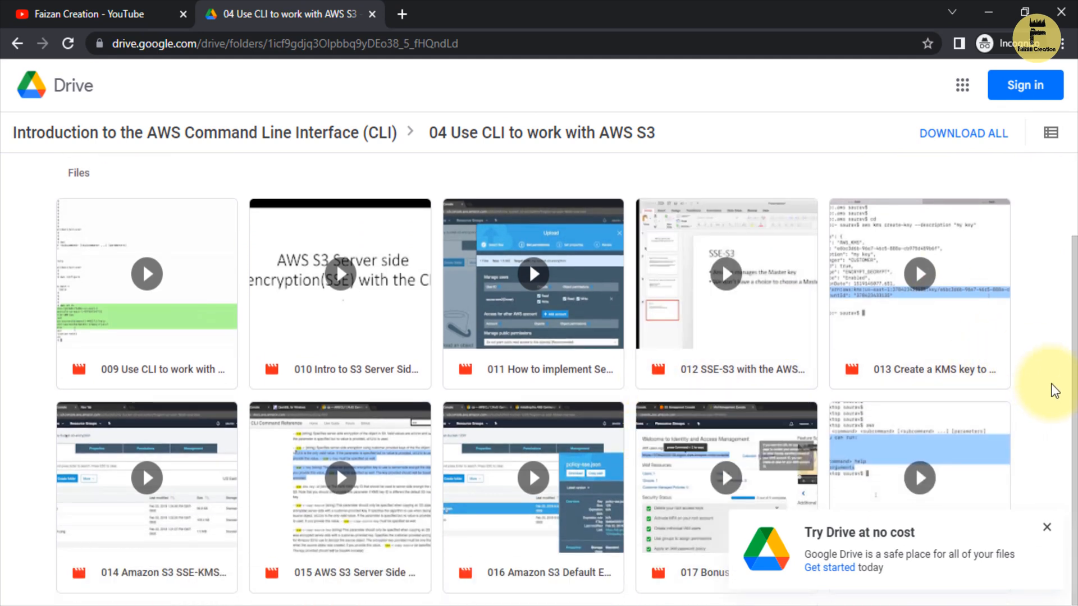
- Return to the course folder, visit 08 Work with AWS IAM, then move into 05 Use CLI to work with EC2 Instances
{"action": "left_click", "coordinate": [1047, 528]}
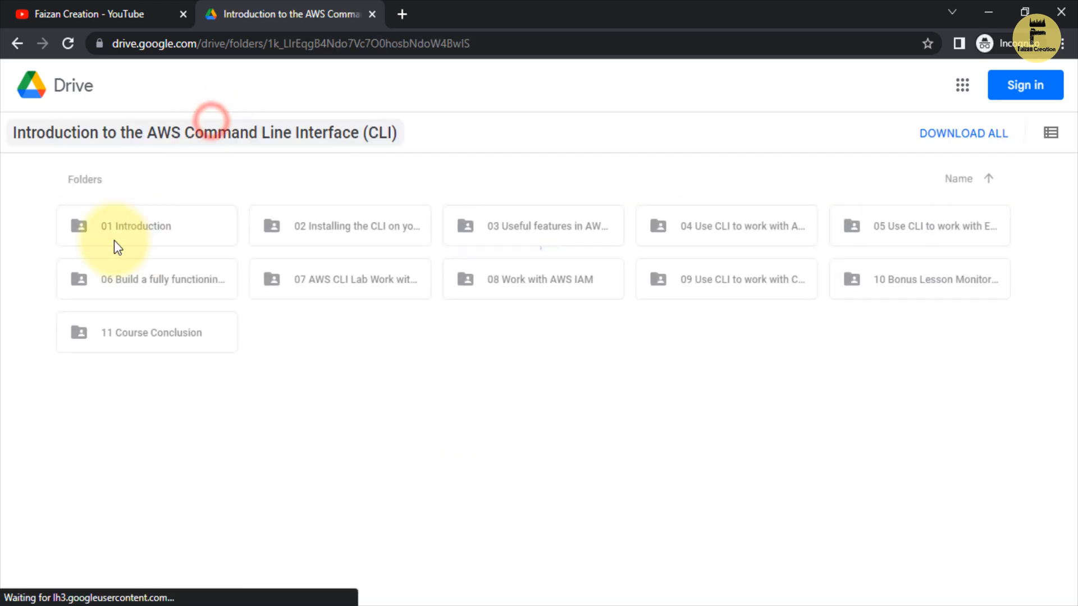
{"action": "mouse_move", "coordinate": [540, 280]}
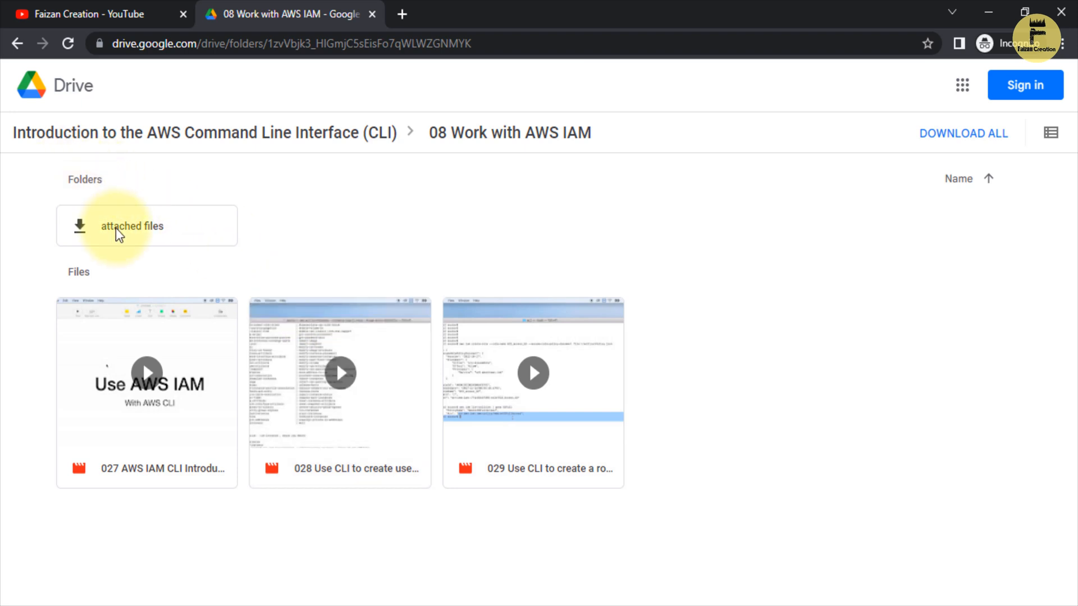
{"action": "left_click", "coordinate": [146, 226]}
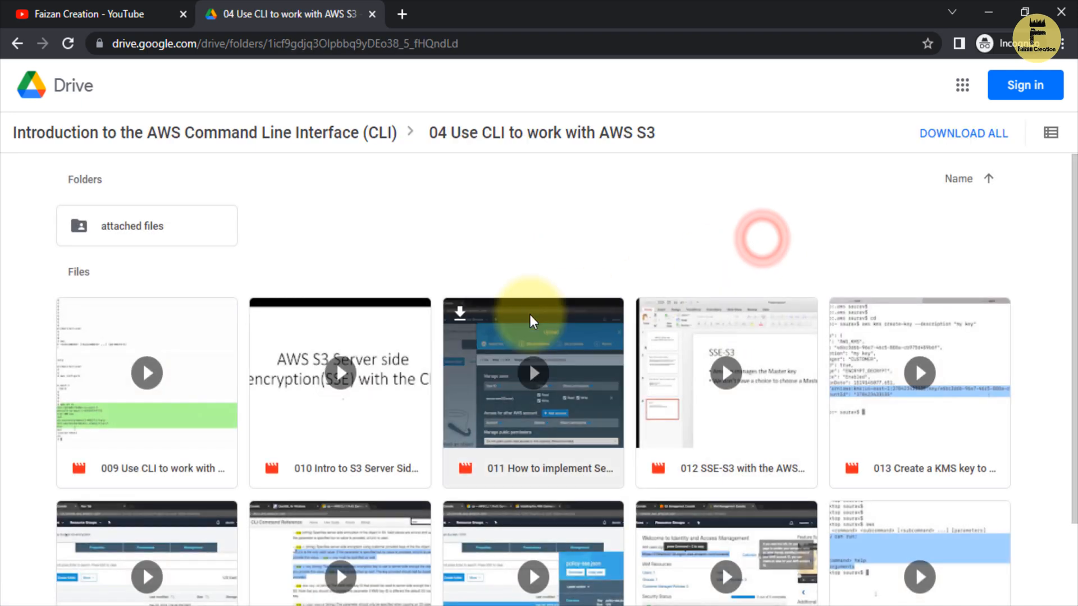
{"action": "mouse_move", "coordinate": [334, 284]}
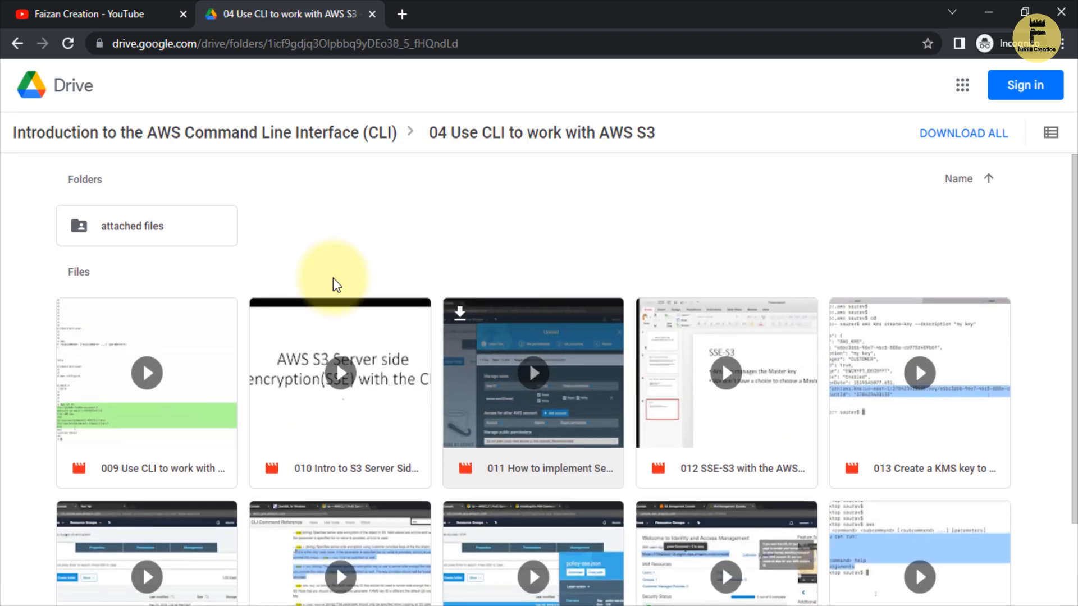
{"action": "left_click", "coordinate": [203, 133]}
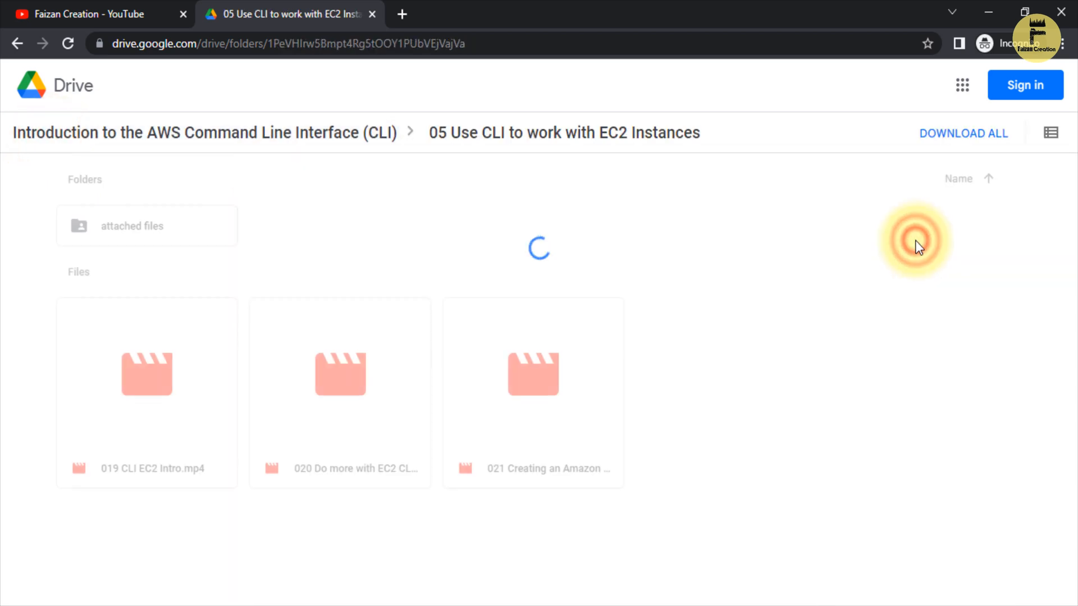
{"action": "mouse_move", "coordinate": [533, 128]}
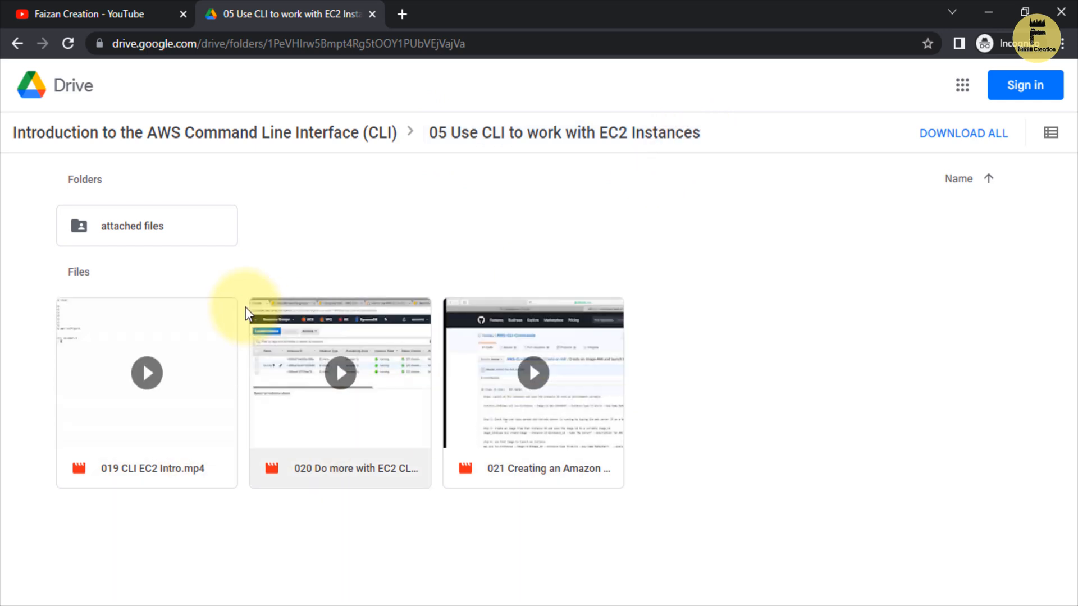
{"action": "mouse_move", "coordinate": [55, 93]}
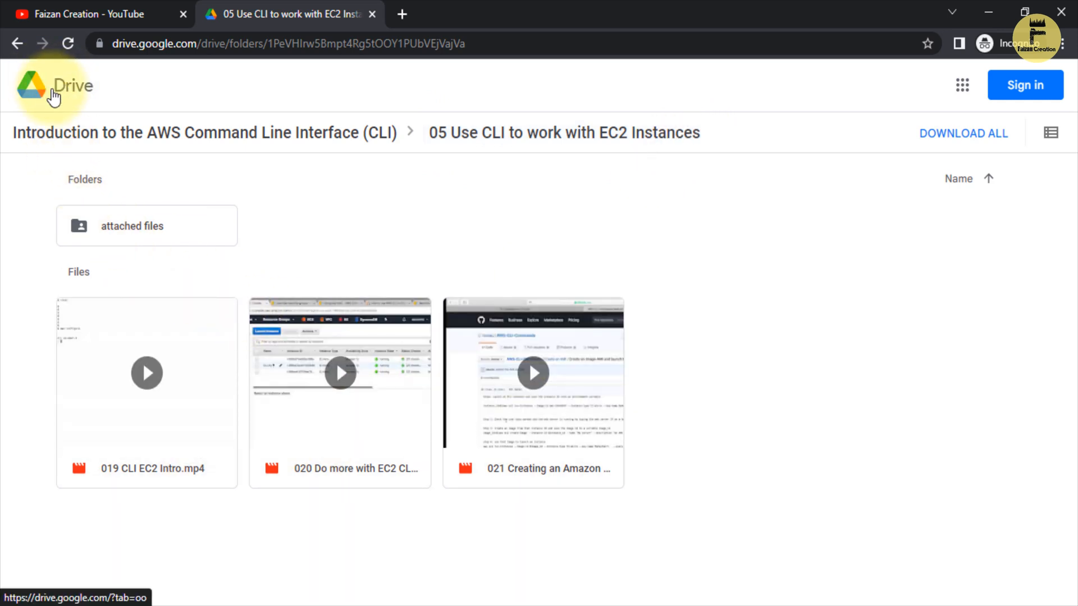